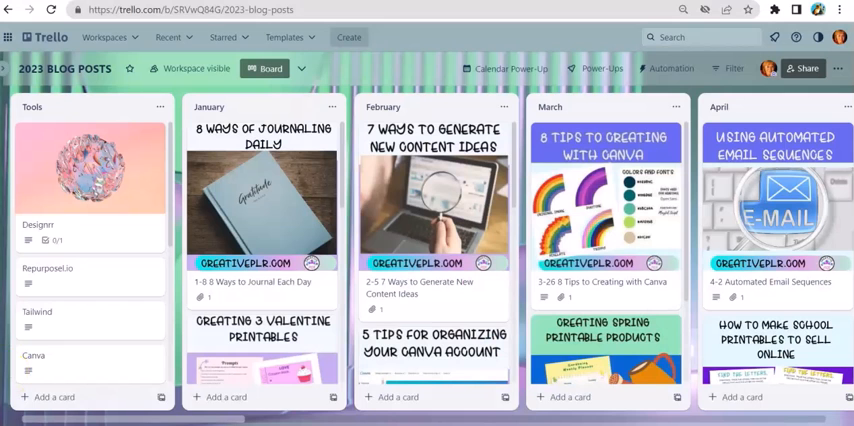
pyautogui.moveTo(96, 344)
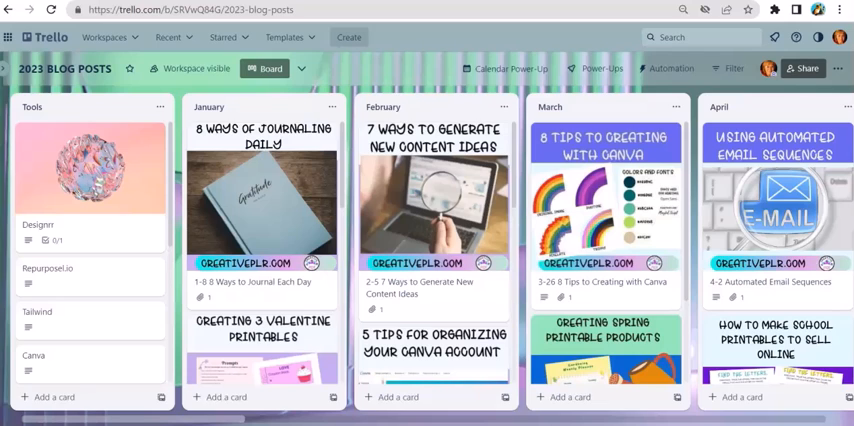
pyautogui.moveTo(144, 276)
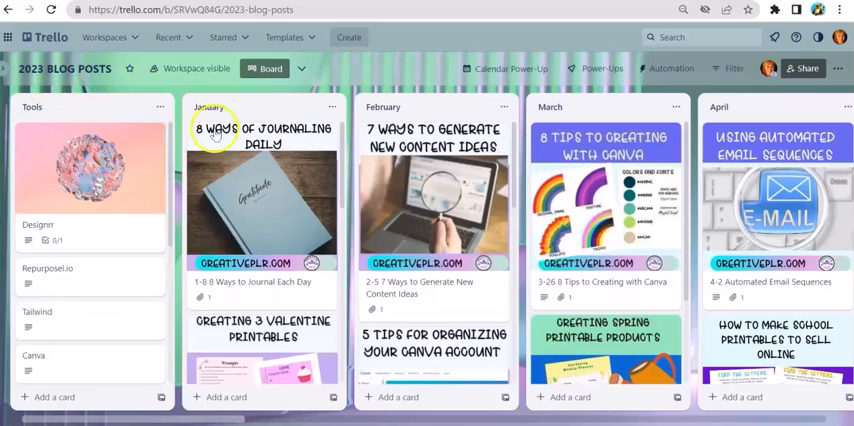
# Step: Scroll the 2023 Blog Posts board sideways to bring the May through September lists into view
pyautogui.hscroll(3)
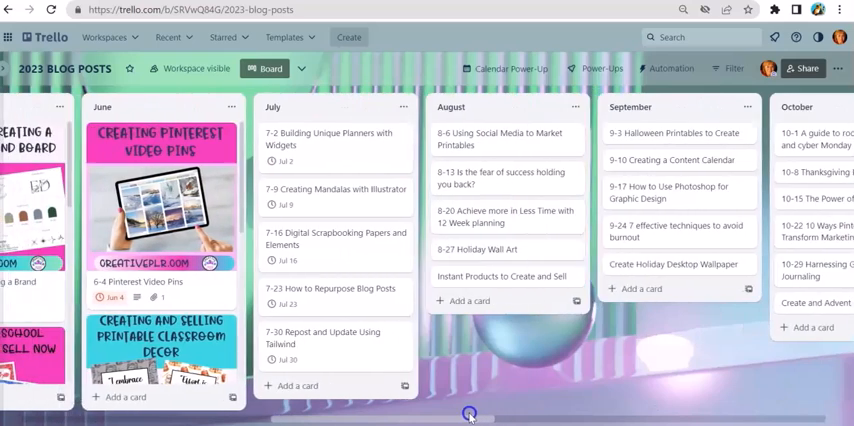
pyautogui.hscroll(-3)
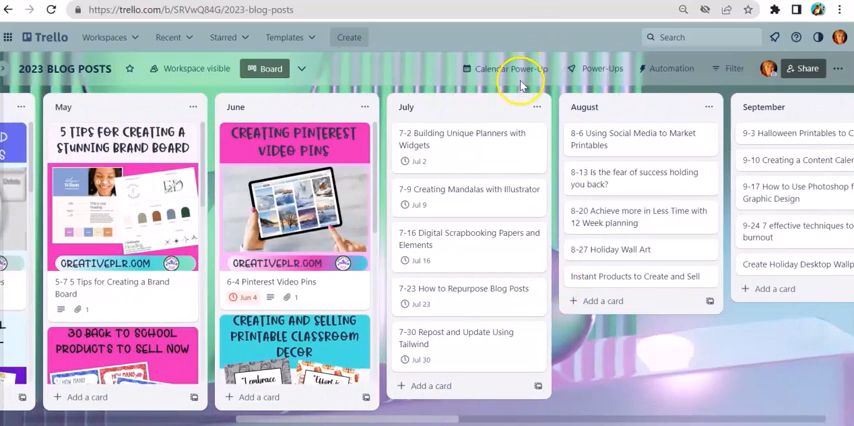
pyautogui.moveTo(578, 368)
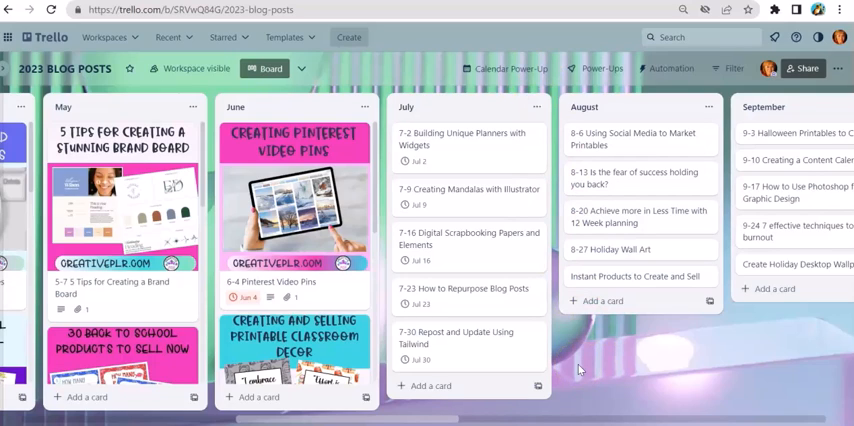
pyautogui.moveTo(576, 372)
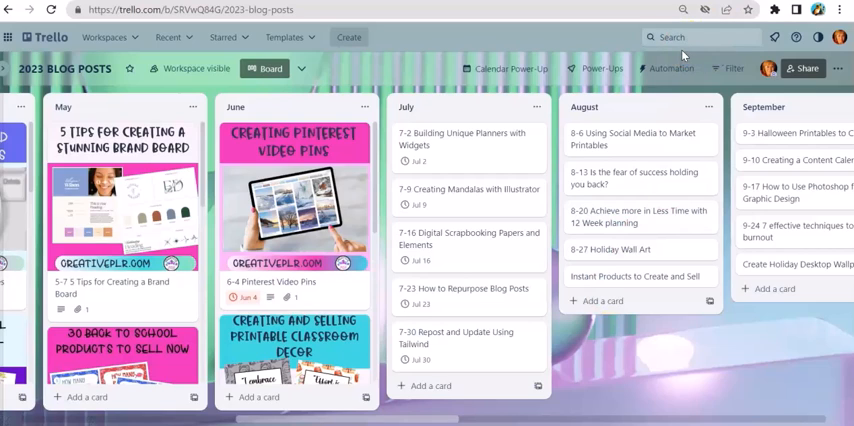
pyautogui.moveTo(668, 68)
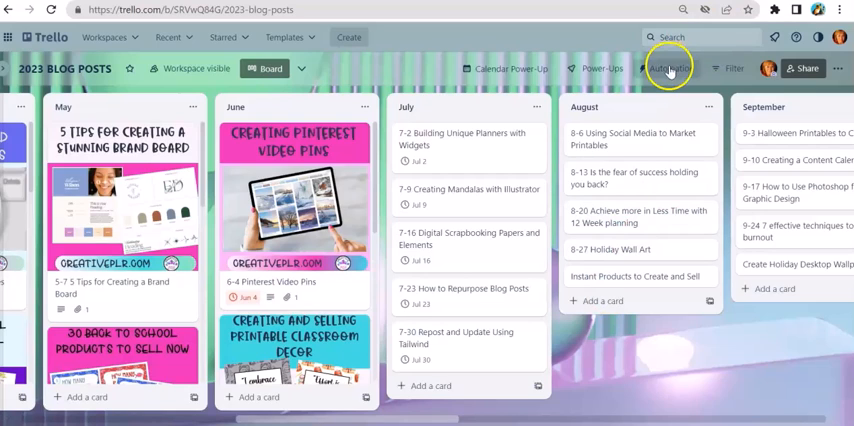
pyautogui.moveTo(668, 392)
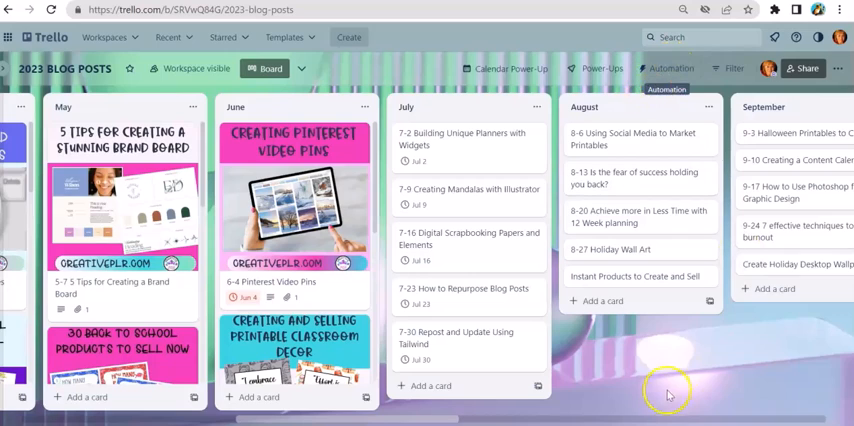
pyautogui.moveTo(786, 388)
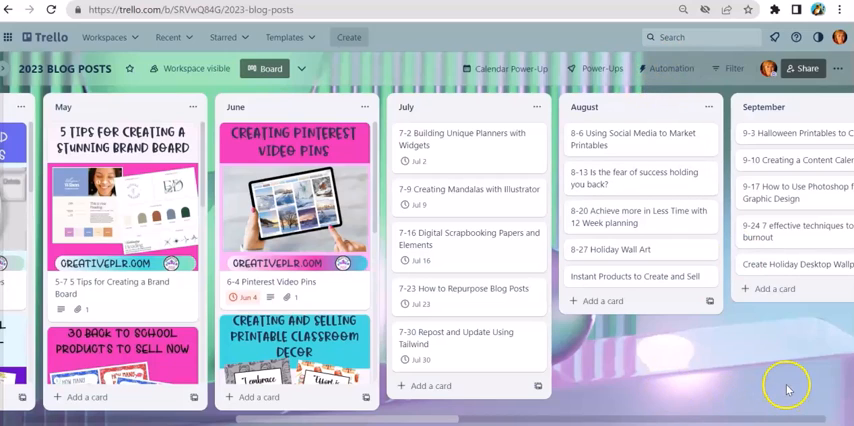
pyautogui.moveTo(766, 384)
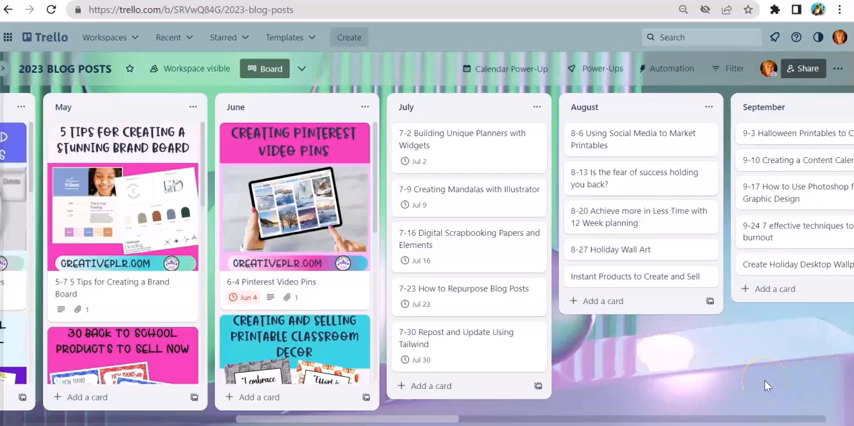
pyautogui.moveTo(764, 388)
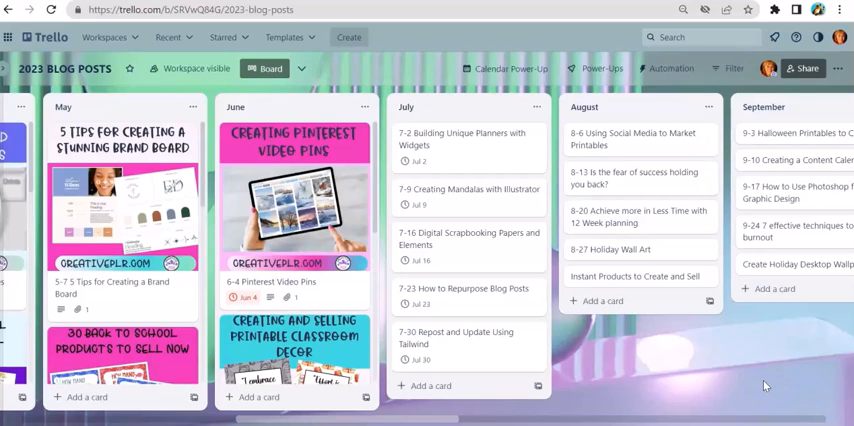
pyautogui.moveTo(758, 384)
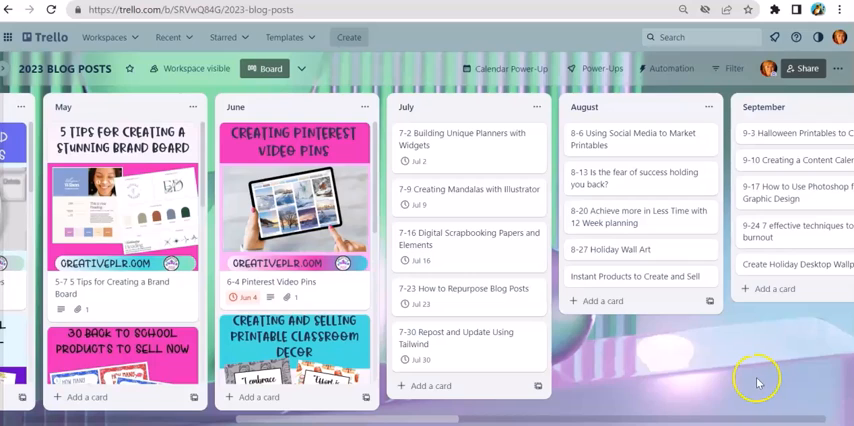
pyautogui.moveTo(714, 388)
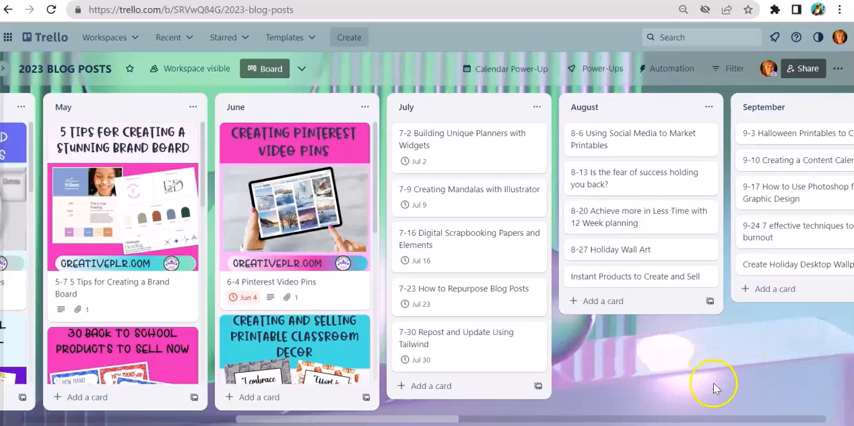
pyautogui.moveTo(700, 376)
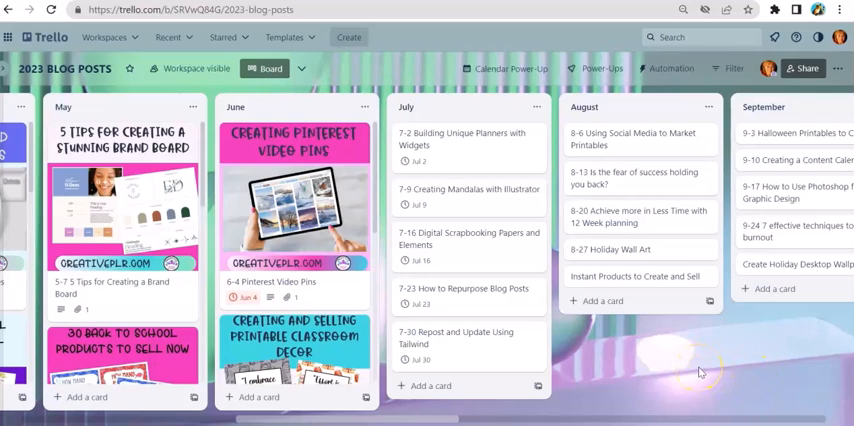
pyautogui.moveTo(518, 208)
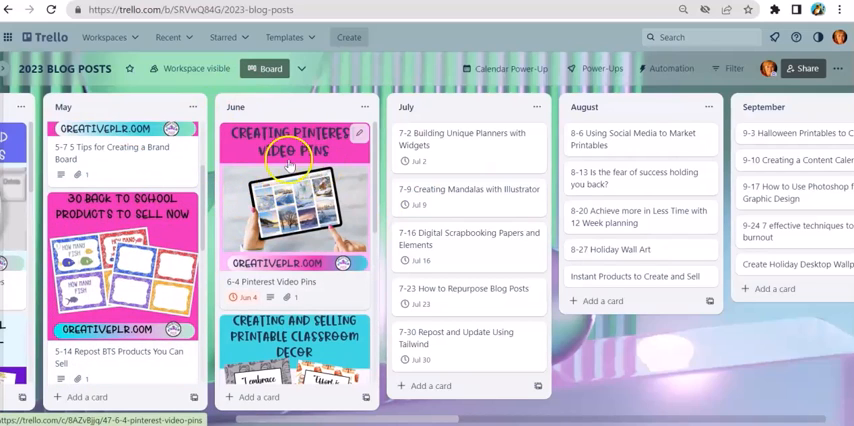
pyautogui.moveTo(272, 130)
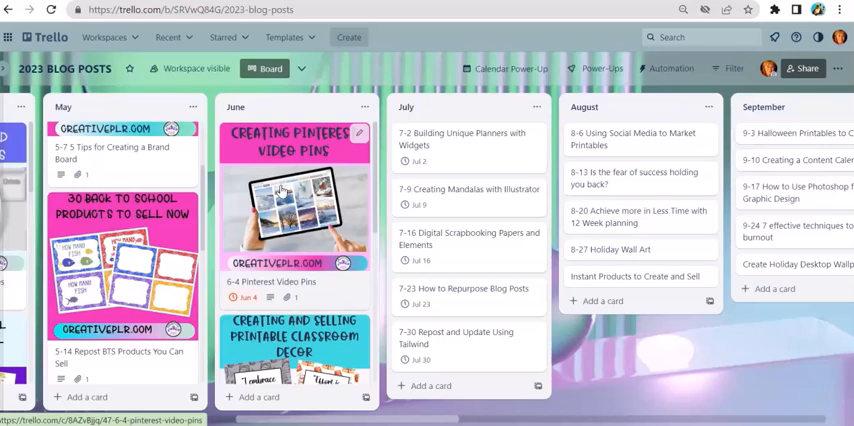
pyautogui.moveTo(290, 180)
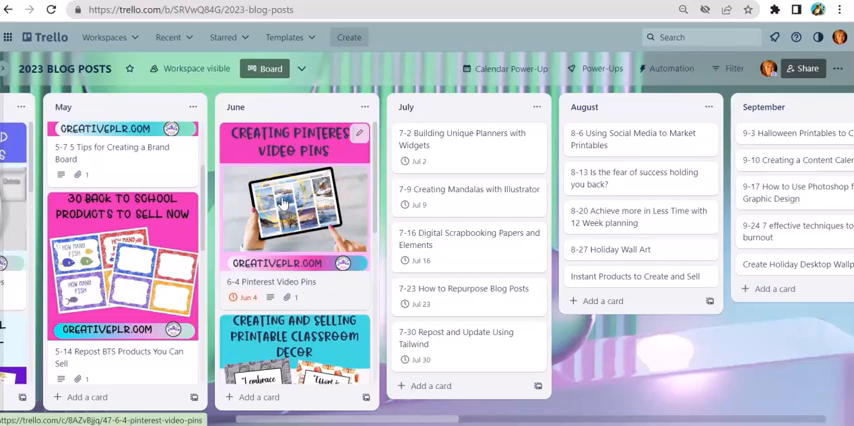
pyautogui.moveTo(262, 170)
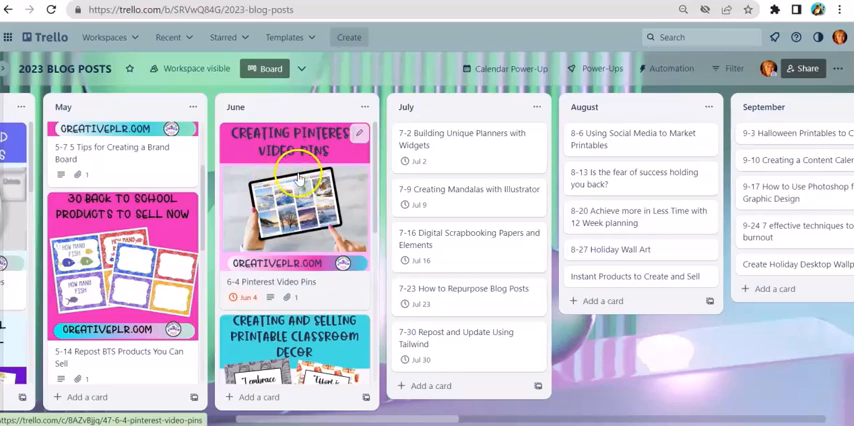
pyautogui.moveTo(280, 198)
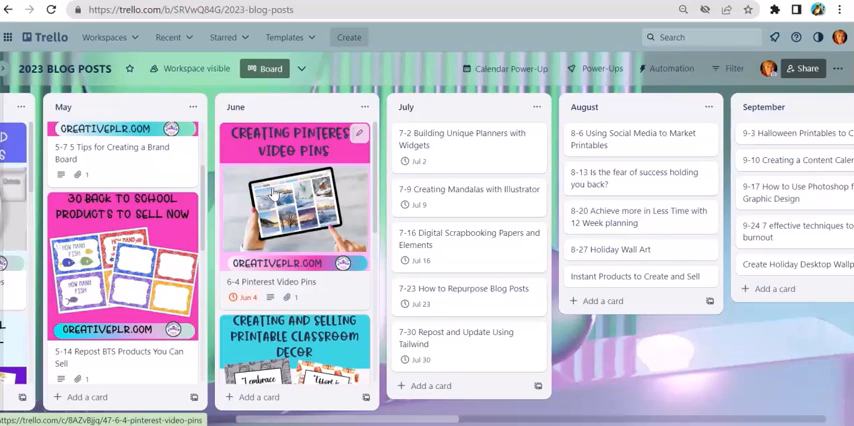
pyautogui.moveTo(276, 186)
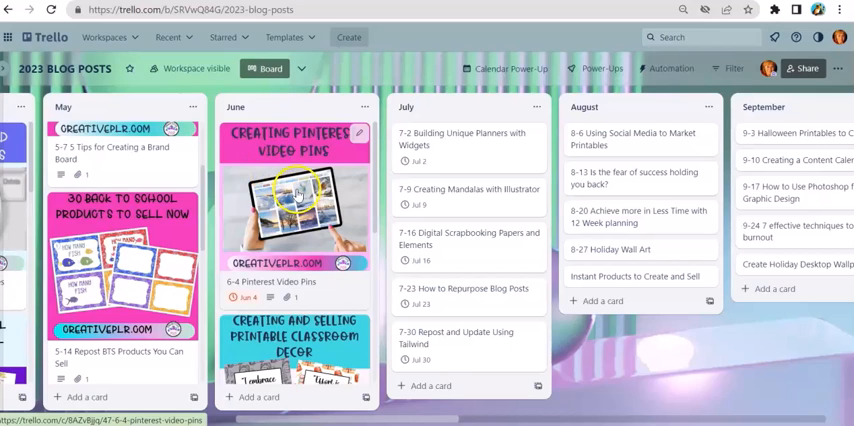
pyautogui.moveTo(324, 186)
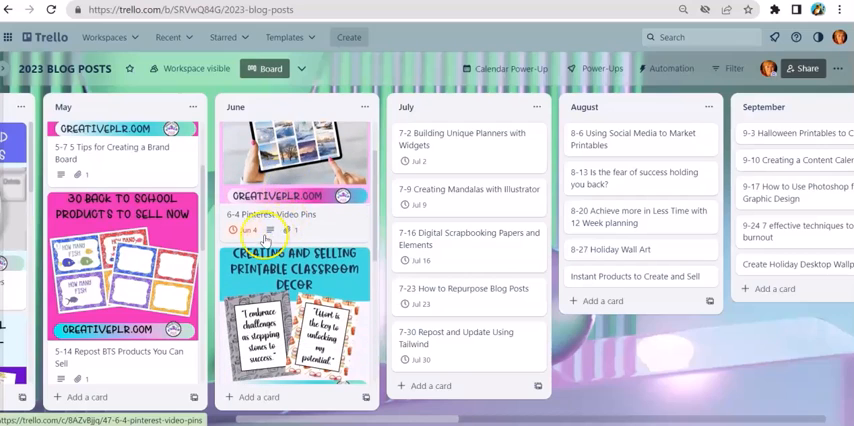
pyautogui.moveTo(246, 230)
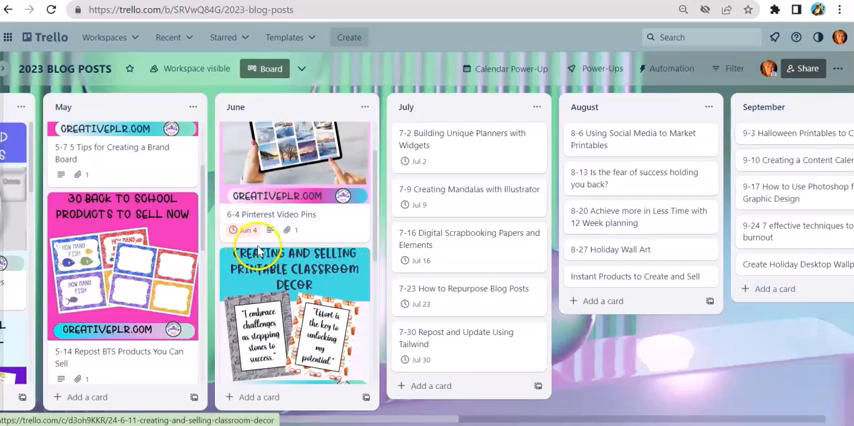
# Step: Scroll down within the board while the Calendar Power-Up is being added
pyautogui.scroll(-3)
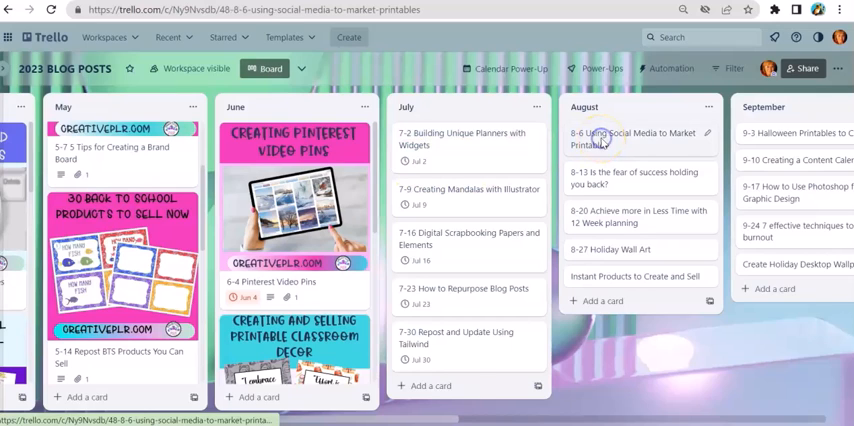
# Step: Give the '8-6 Using Social Media to Market Printables' card an August 6 due date
pyautogui.click(634, 138)
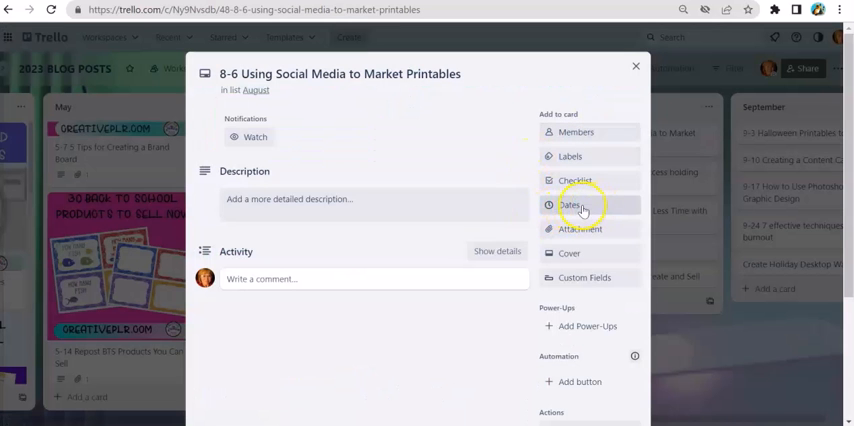
pyautogui.click(572, 204)
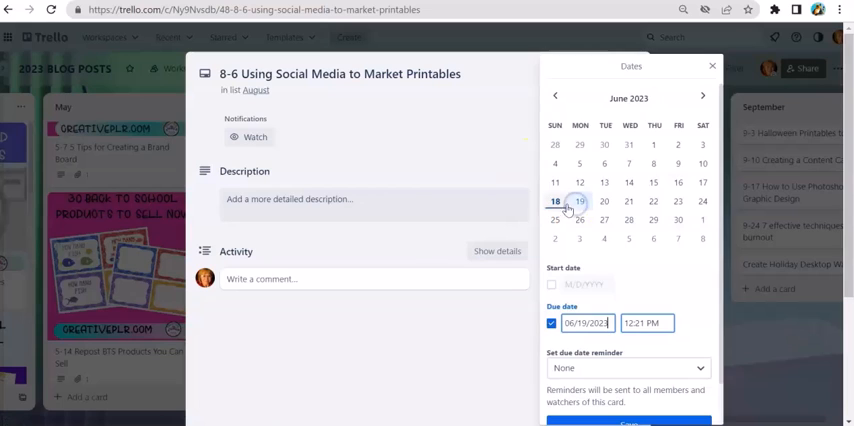
pyautogui.click(702, 96)
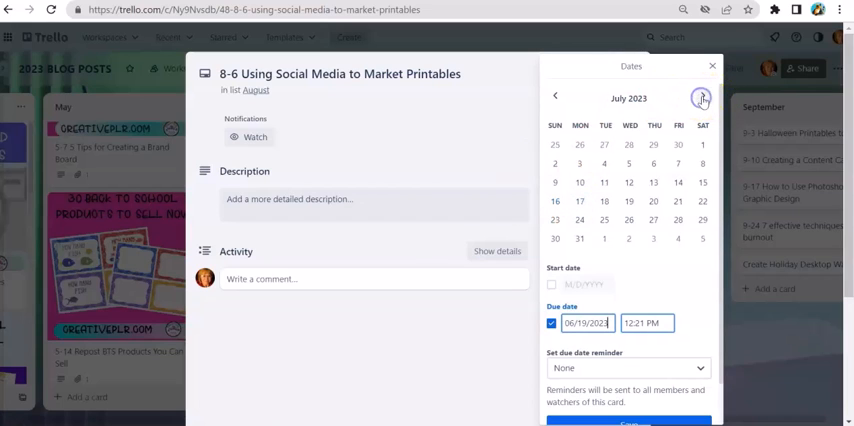
pyautogui.click(700, 100)
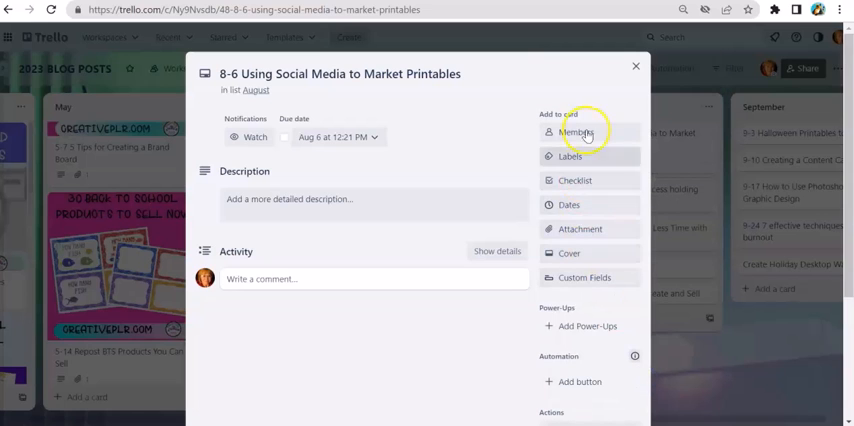
pyautogui.click(636, 66)
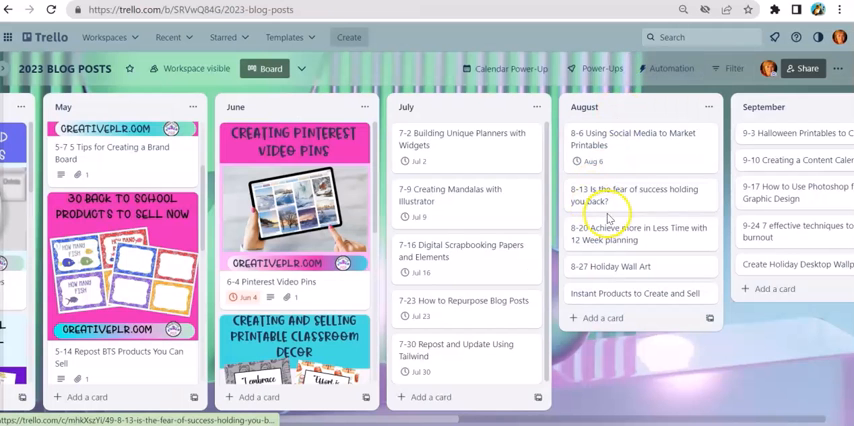
# Step: Start setting an August due date on the '8-13 fear of success' card
pyautogui.click(632, 196)
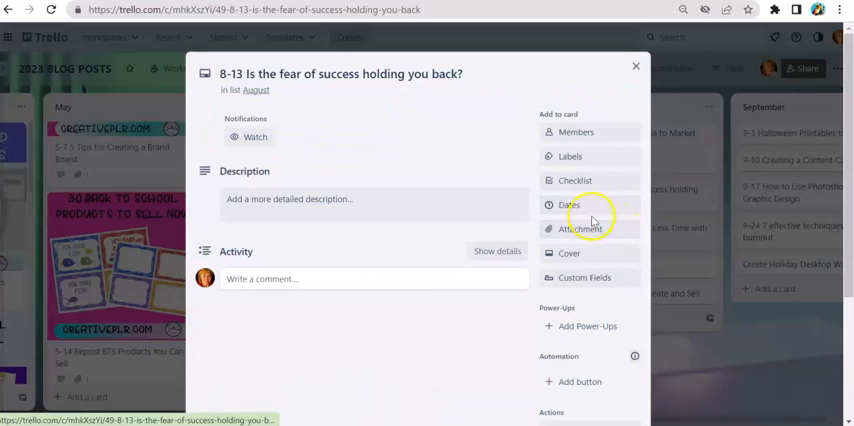
pyautogui.click(568, 204)
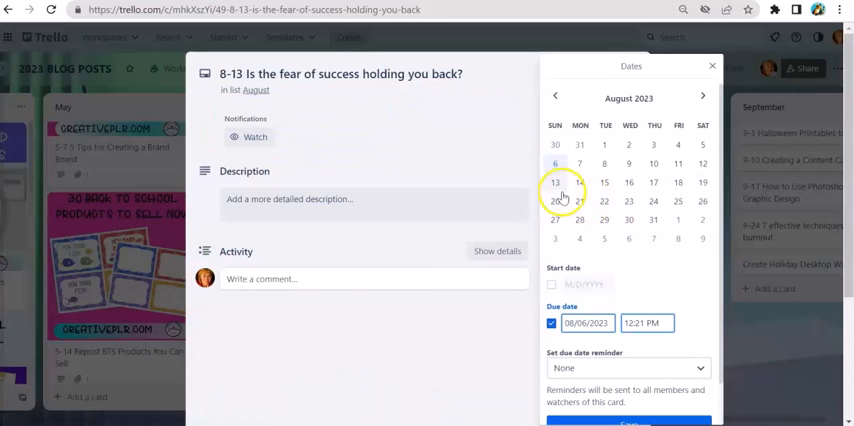
pyautogui.click(712, 66)
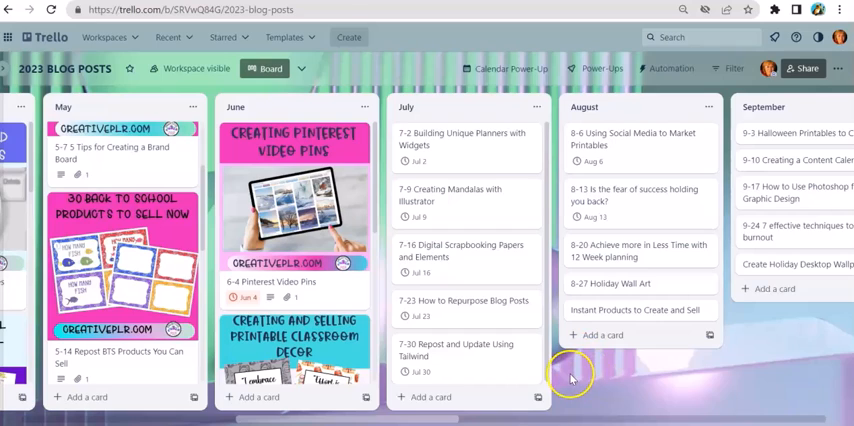
pyautogui.moveTo(588, 404)
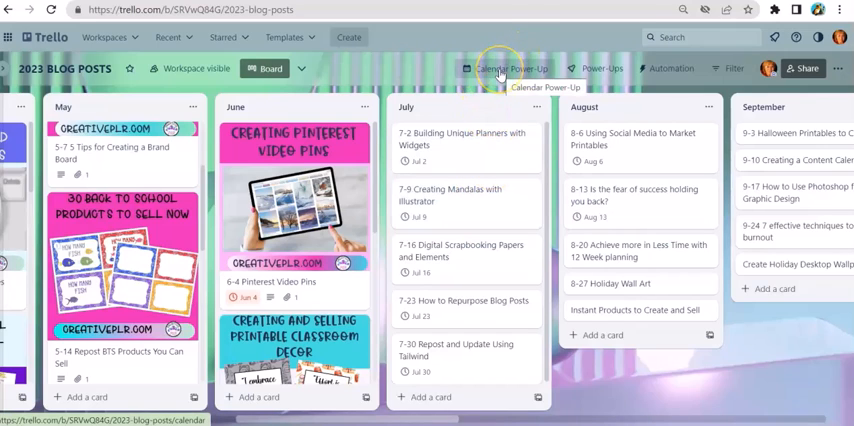
# Step: Review the dated August cards in calendar month view, then bring up the list of boards
pyautogui.click(512, 68)
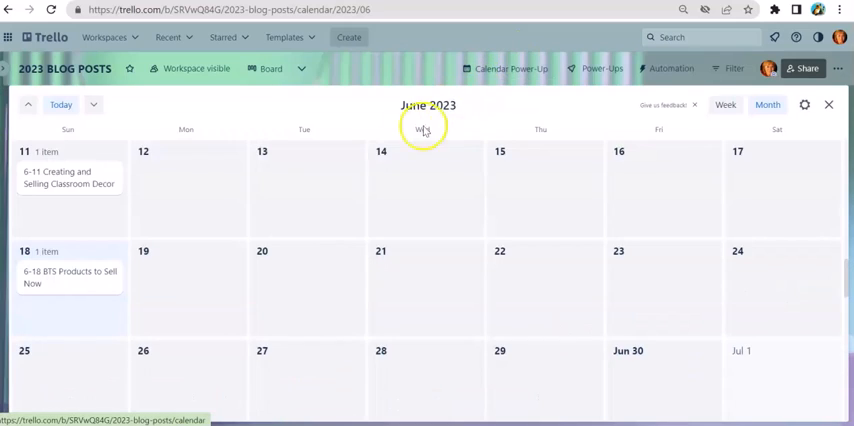
pyautogui.scroll(-3)
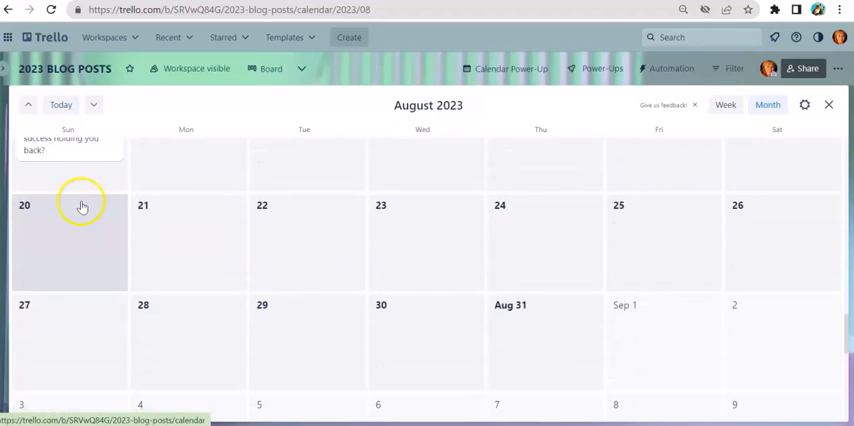
pyautogui.click(28, 104)
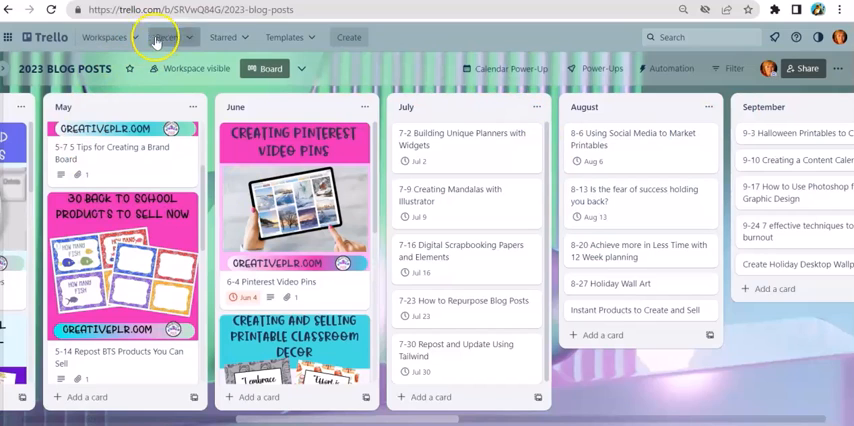
pyautogui.click(166, 36)
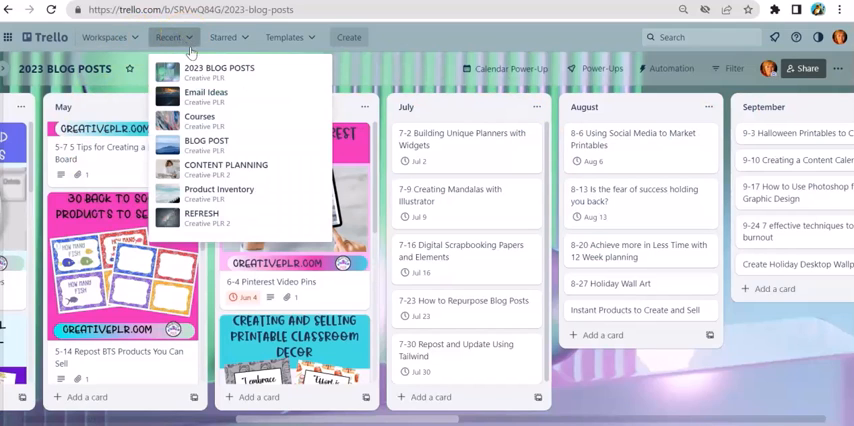
# Step: Switch to the Email Ideas board
pyautogui.click(206, 94)
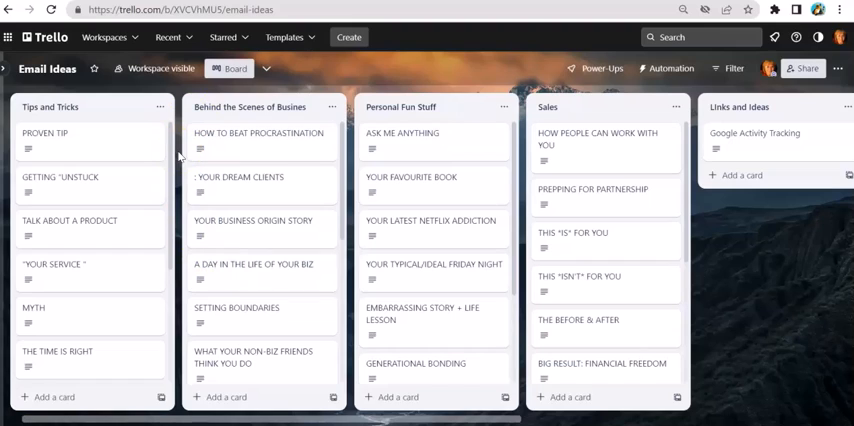
pyautogui.moveTo(180, 158)
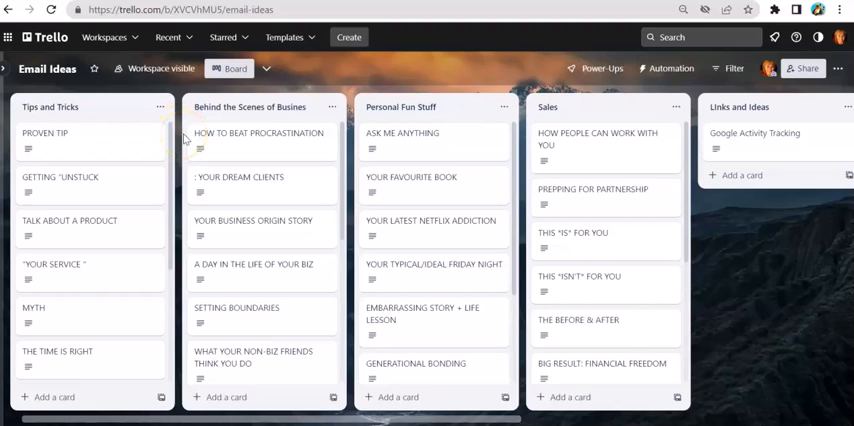
pyautogui.moveTo(258, 132)
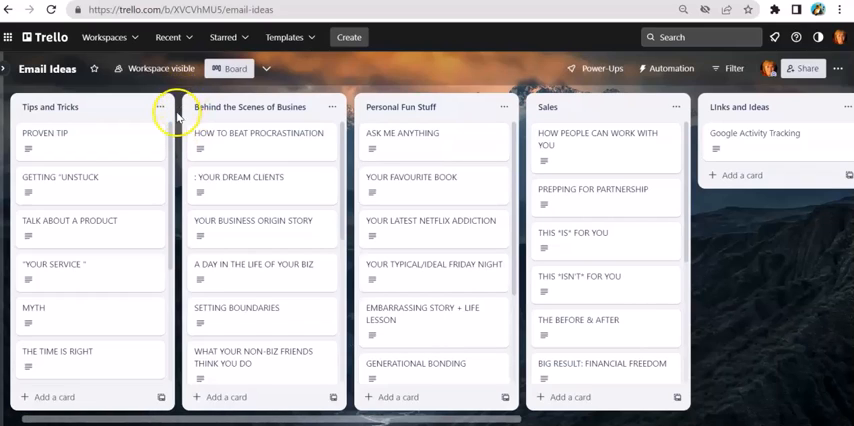
pyautogui.moveTo(174, 144)
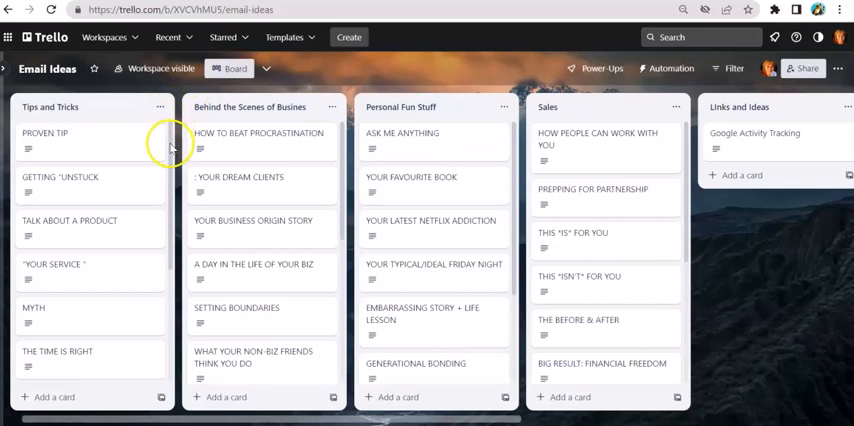
pyautogui.moveTo(96, 146)
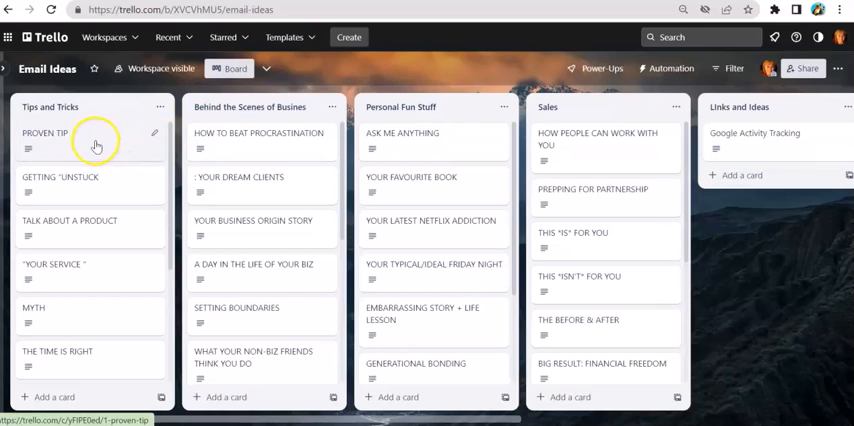
pyautogui.moveTo(98, 188)
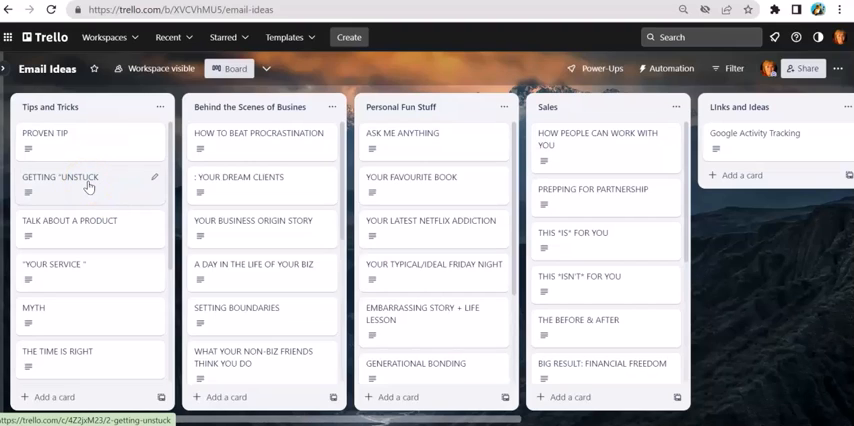
pyautogui.moveTo(308, 120)
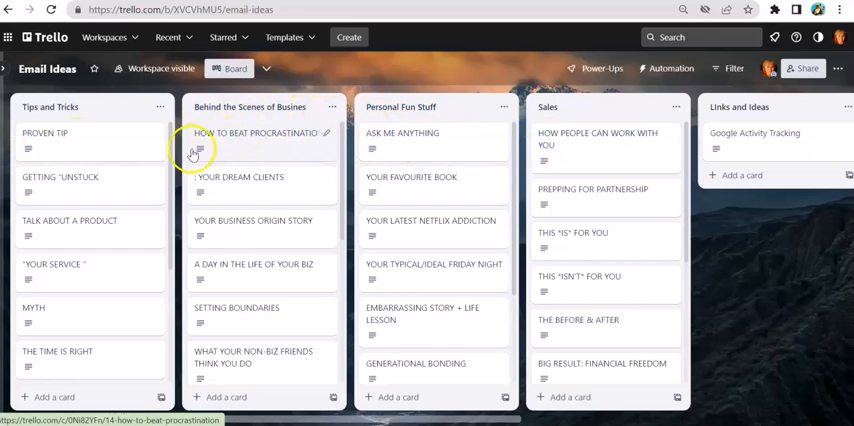
pyautogui.moveTo(304, 126)
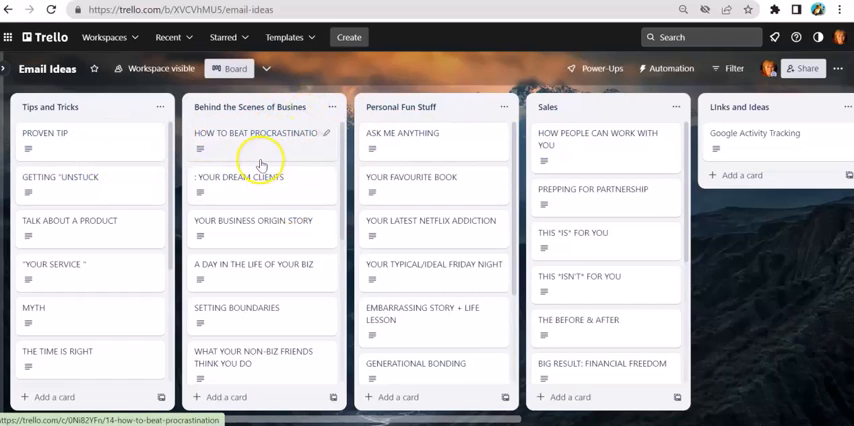
pyautogui.moveTo(412, 190)
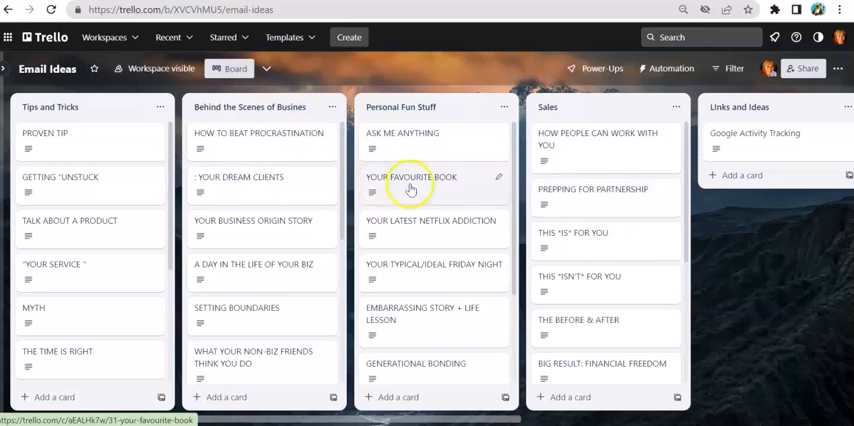
pyautogui.moveTo(600, 68)
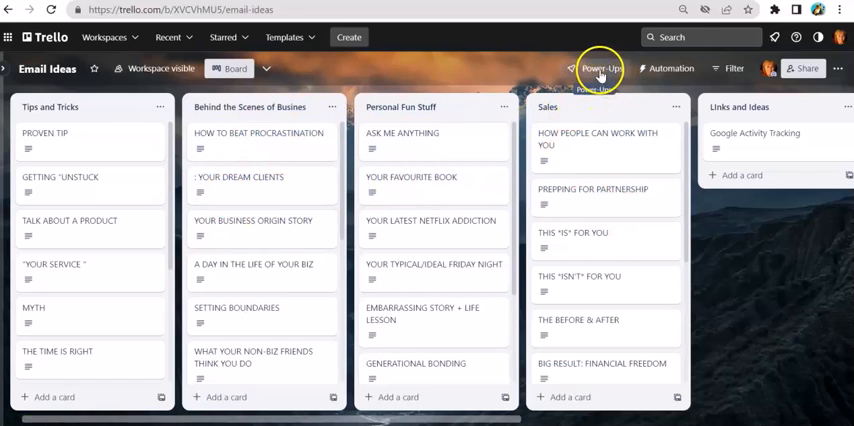
# Step: Search the Power-Ups directory for 'calendar' and add the Calendar Power-Up to Email Ideas
pyautogui.click(600, 68)
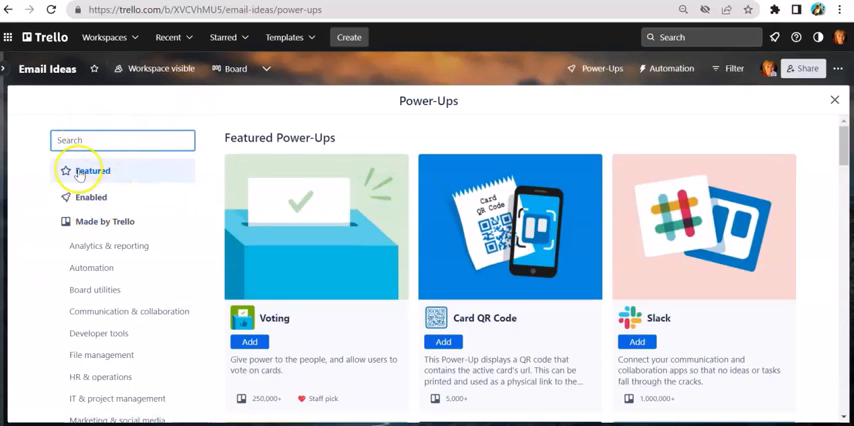
pyautogui.write('CAI')
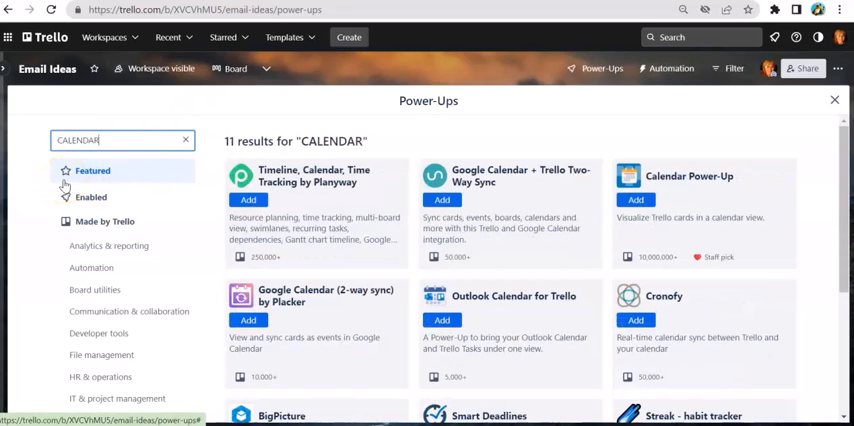
pyautogui.moveTo(48, 200)
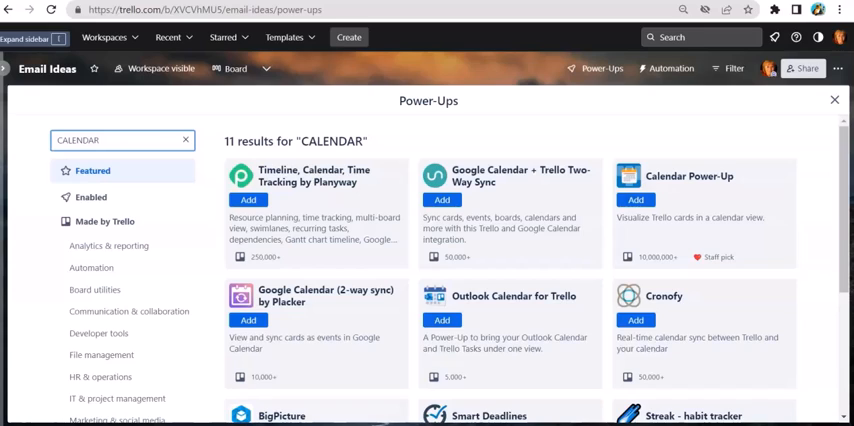
pyautogui.click(100, 140)
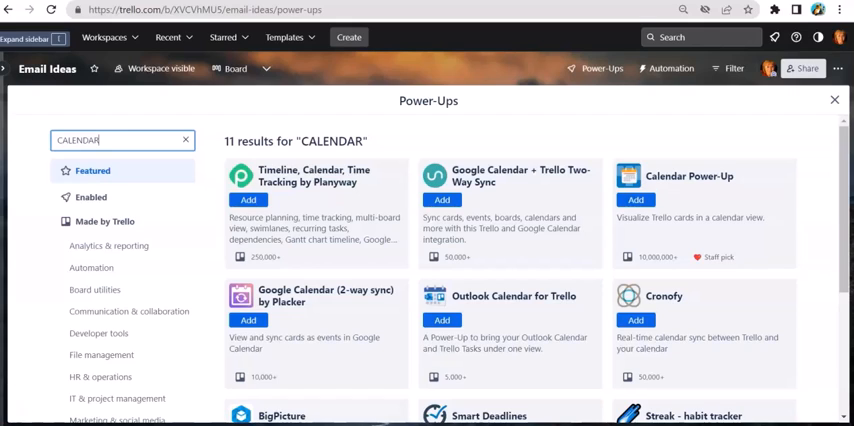
pyautogui.moveTo(480, 170)
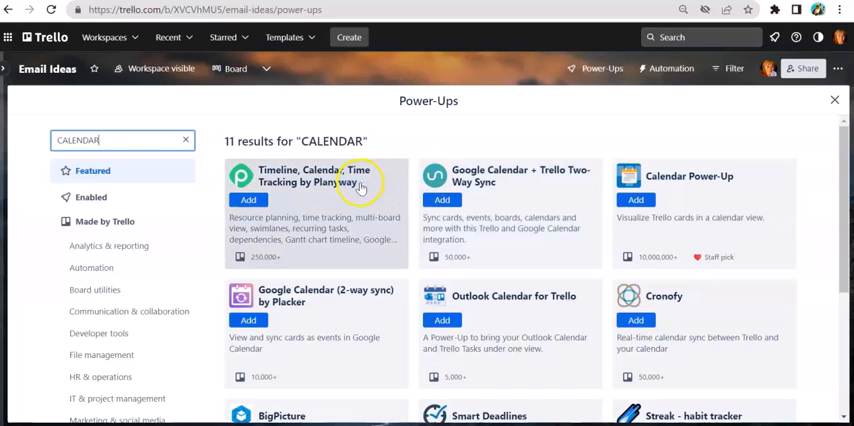
pyautogui.moveTo(298, 304)
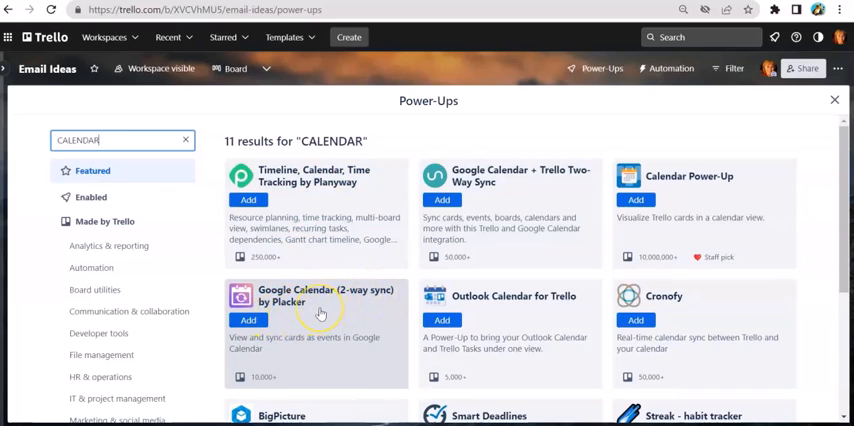
pyautogui.moveTo(558, 228)
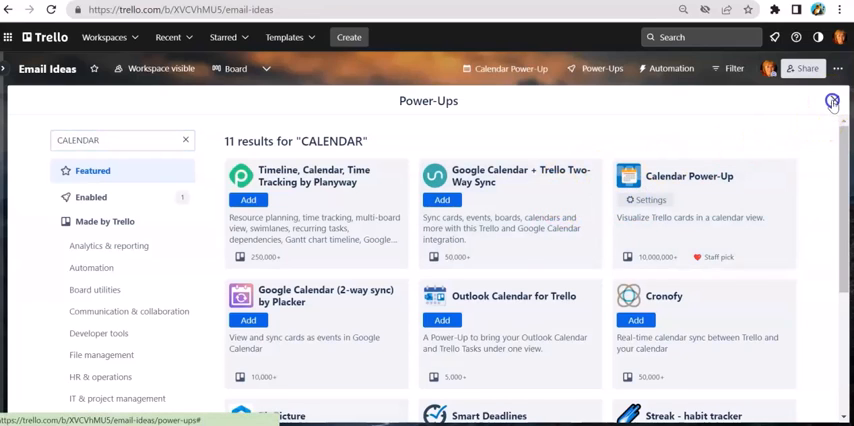
# Step: Check the empty June 2023 calendar view on Email Ideas and return to the board
pyautogui.click(832, 102)
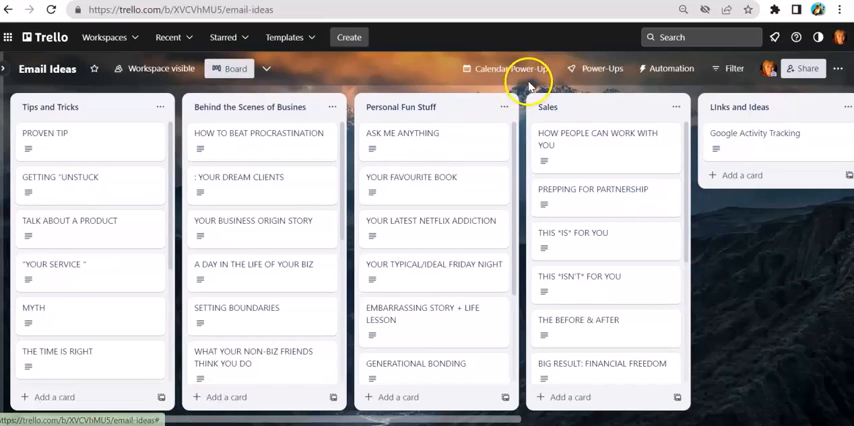
pyautogui.click(490, 68)
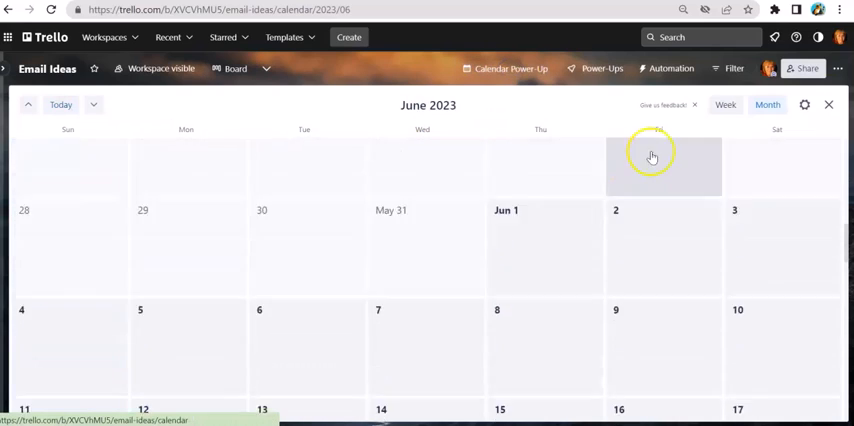
pyautogui.click(234, 68)
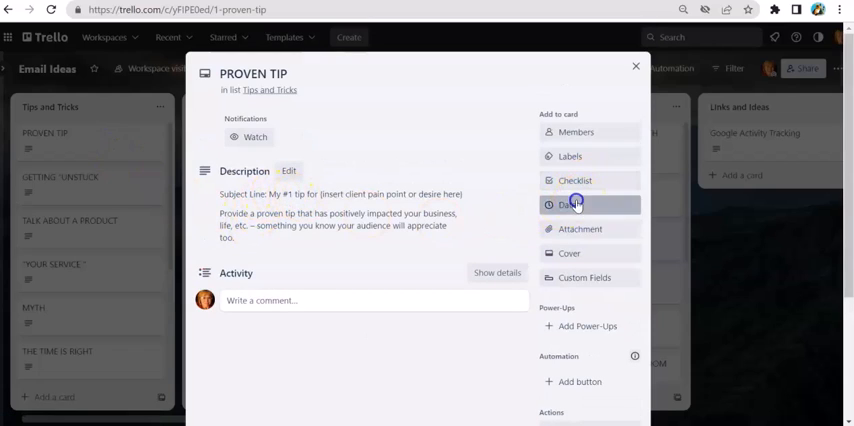
# Step: Give the PROVEN TIP card a June 28 due date so its badge shows on the board
pyautogui.click(570, 204)
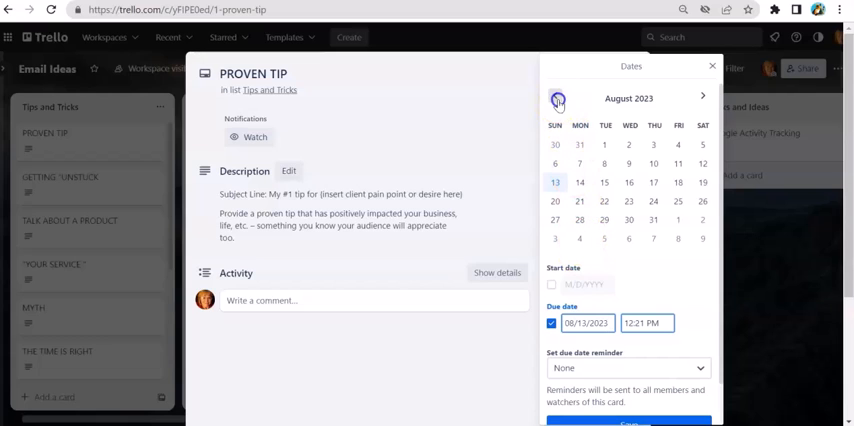
pyautogui.click(556, 96)
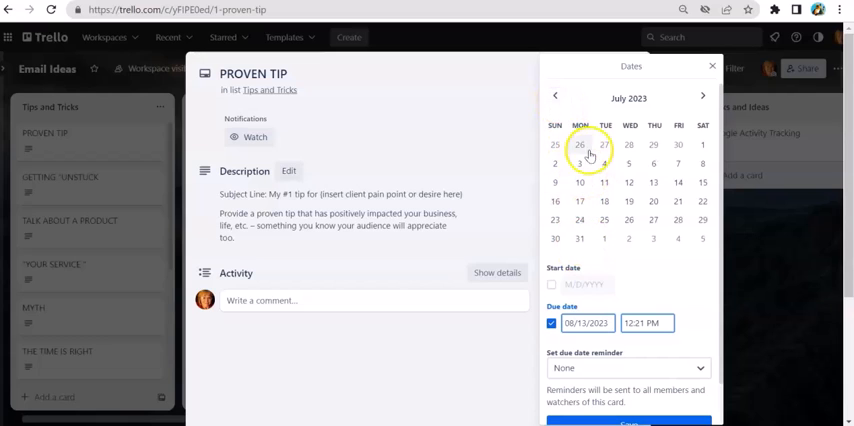
pyautogui.click(628, 144)
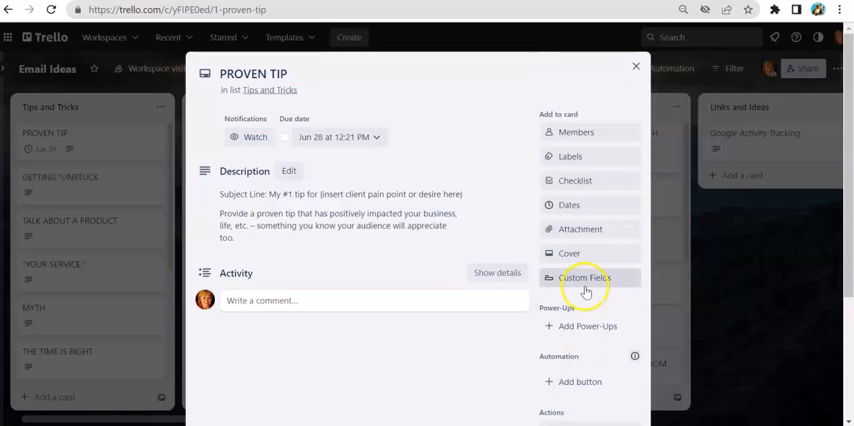
pyautogui.click(636, 66)
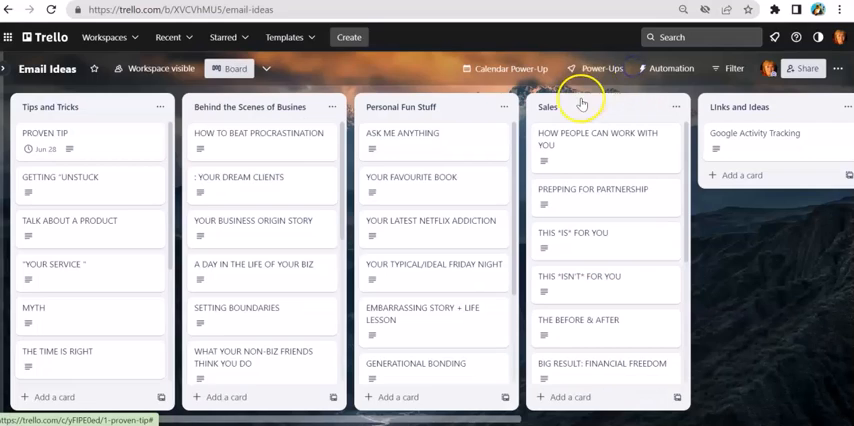
pyautogui.click(512, 68)
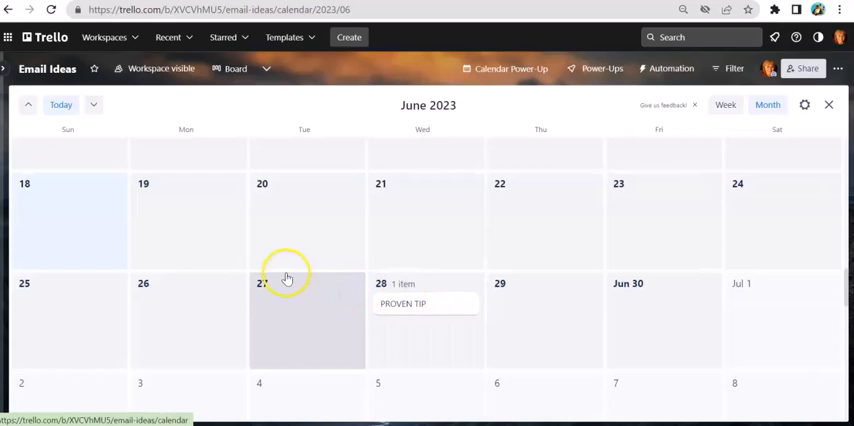
pyautogui.moveTo(316, 258)
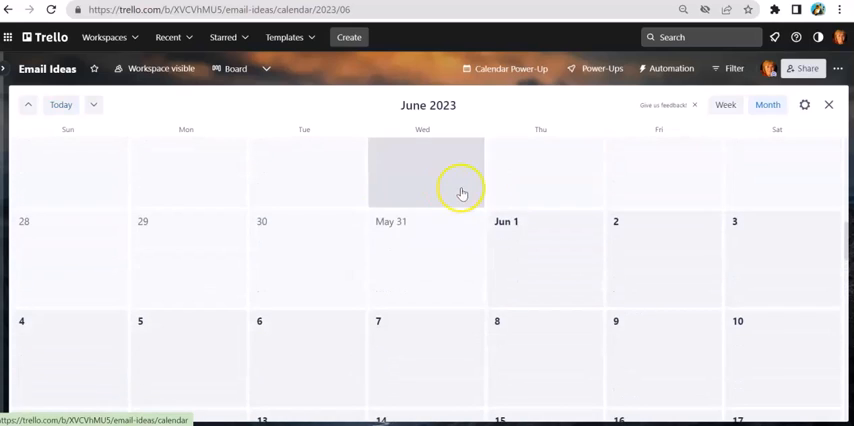
pyautogui.scroll(-3)
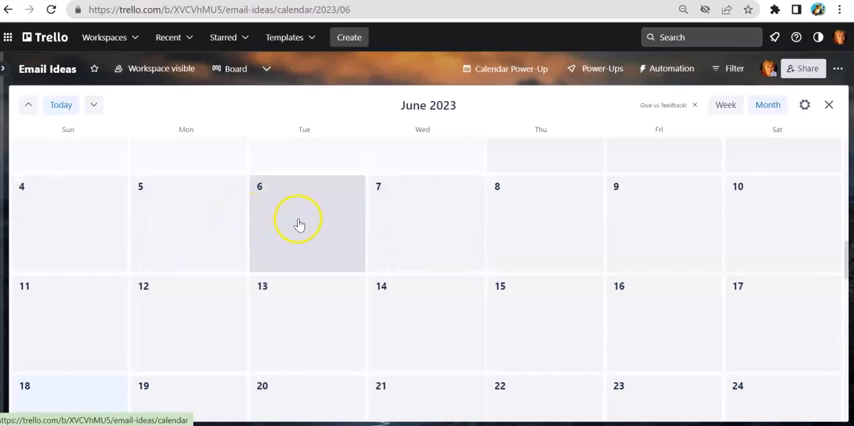
pyautogui.moveTo(320, 232)
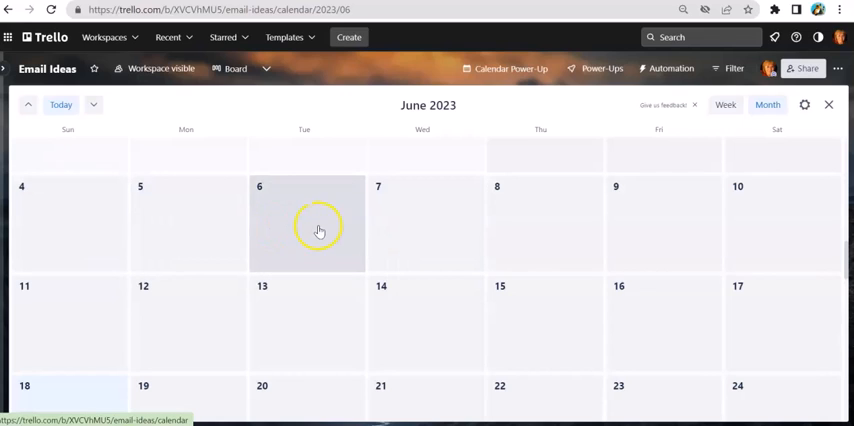
pyautogui.click(828, 104)
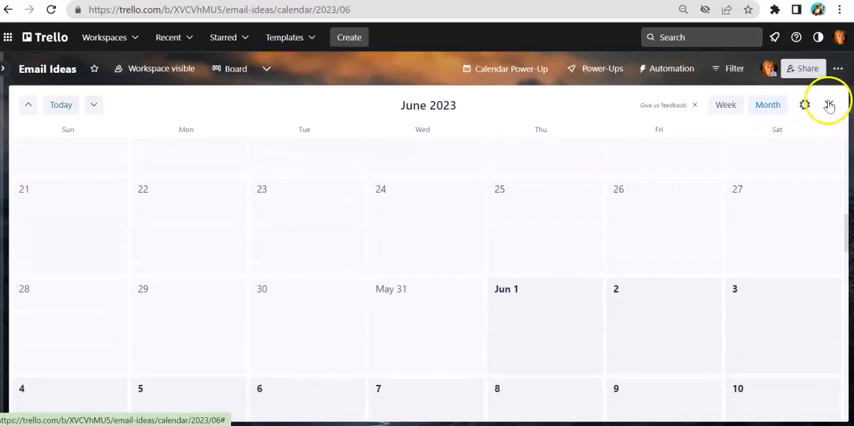
pyautogui.click(234, 68)
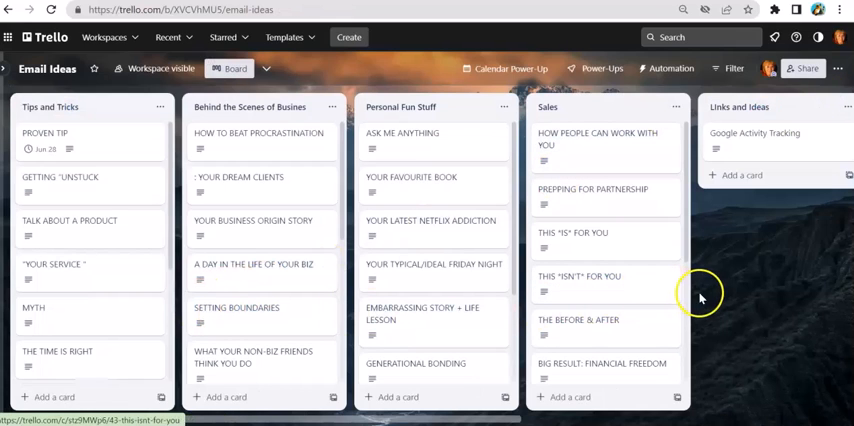
pyautogui.moveTo(712, 284)
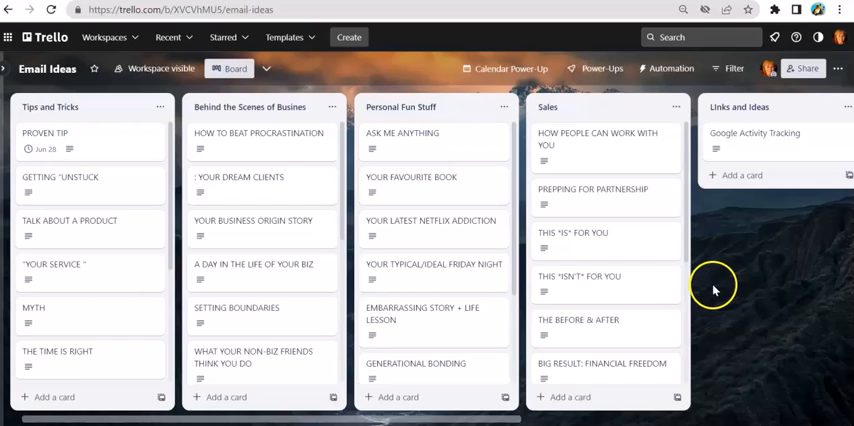